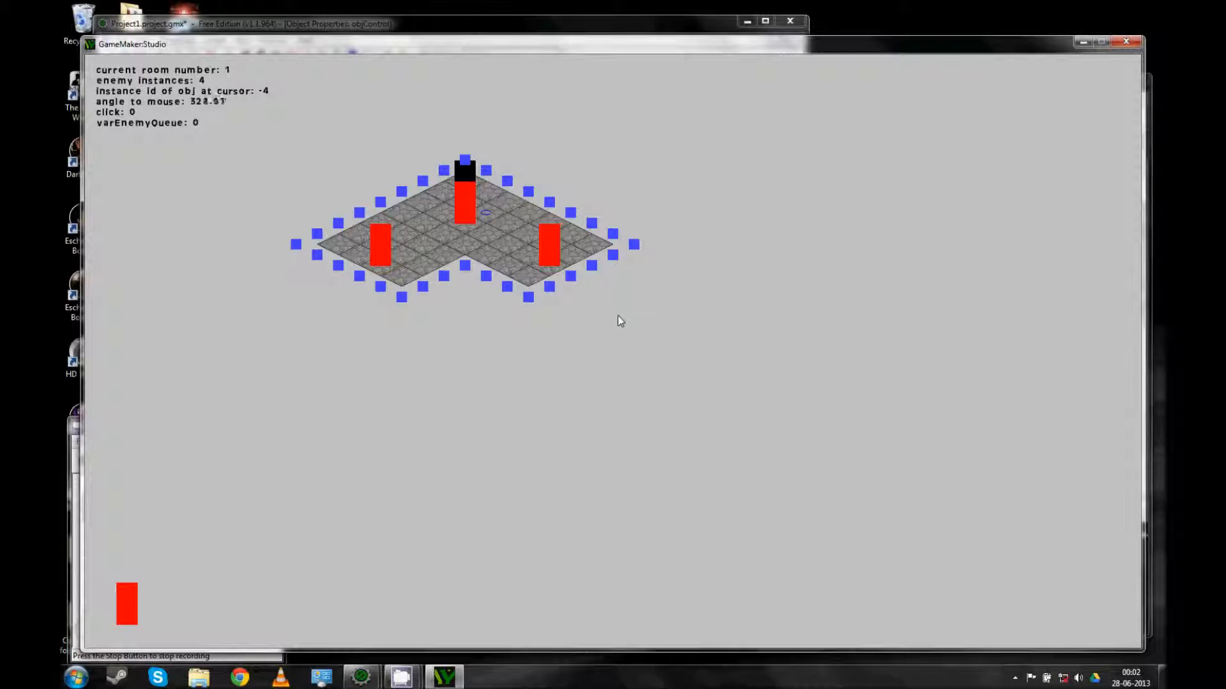
pyautogui.moveTo(634, 318)
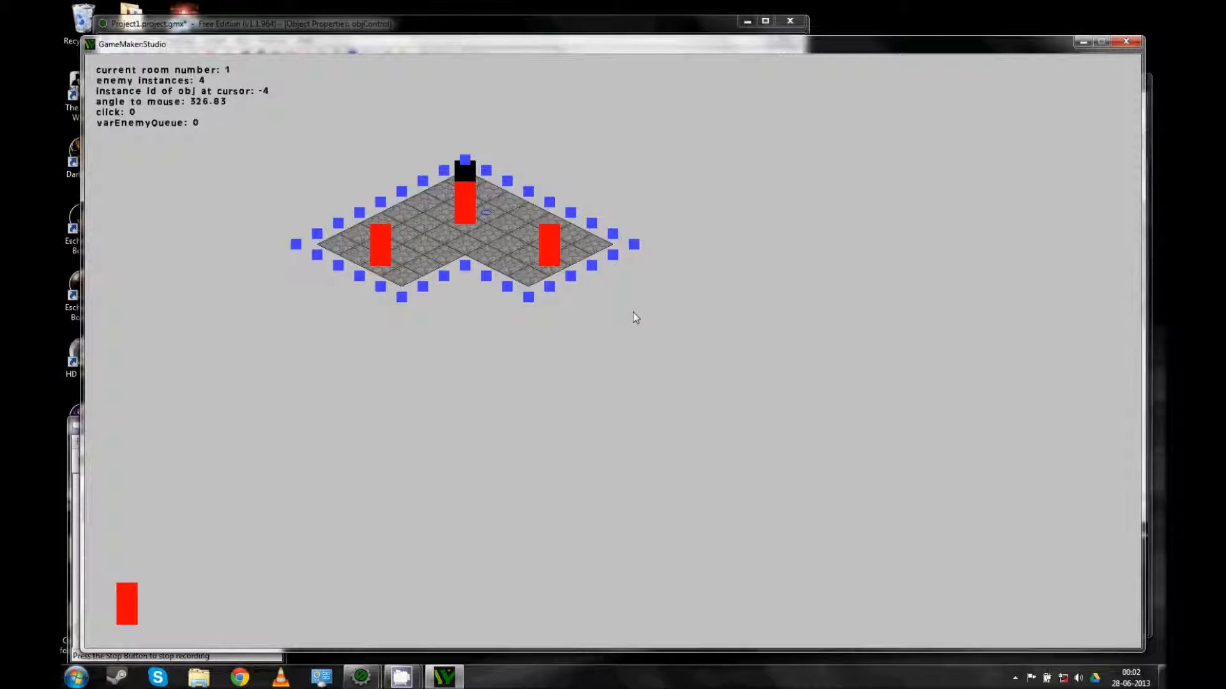
# Move the black player one tile down-right, landing beside the top red blocker.
pyautogui.click(485, 213)
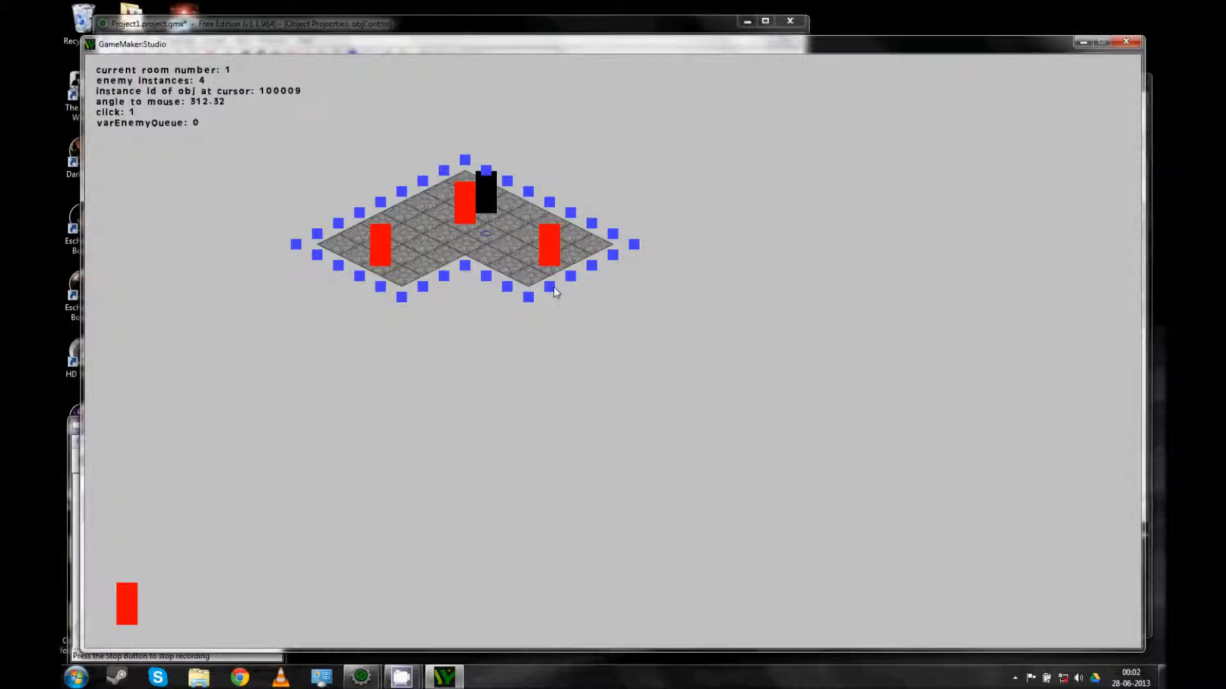
pyautogui.moveTo(547, 273)
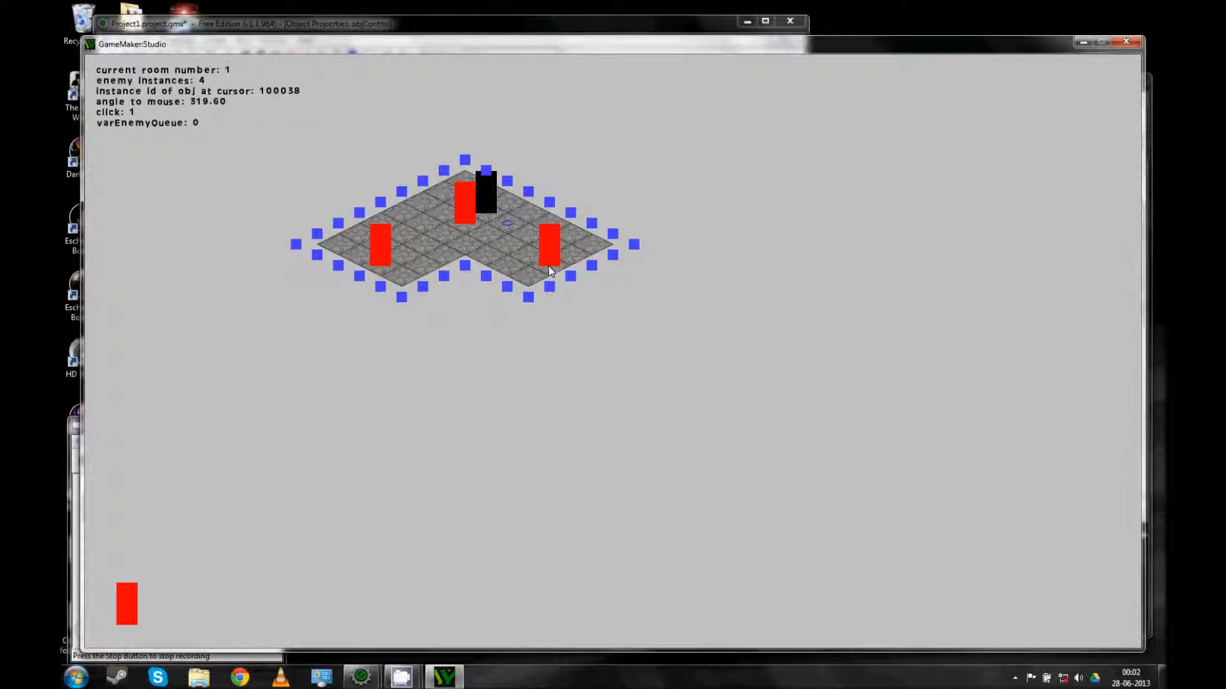
pyautogui.moveTo(541, 231)
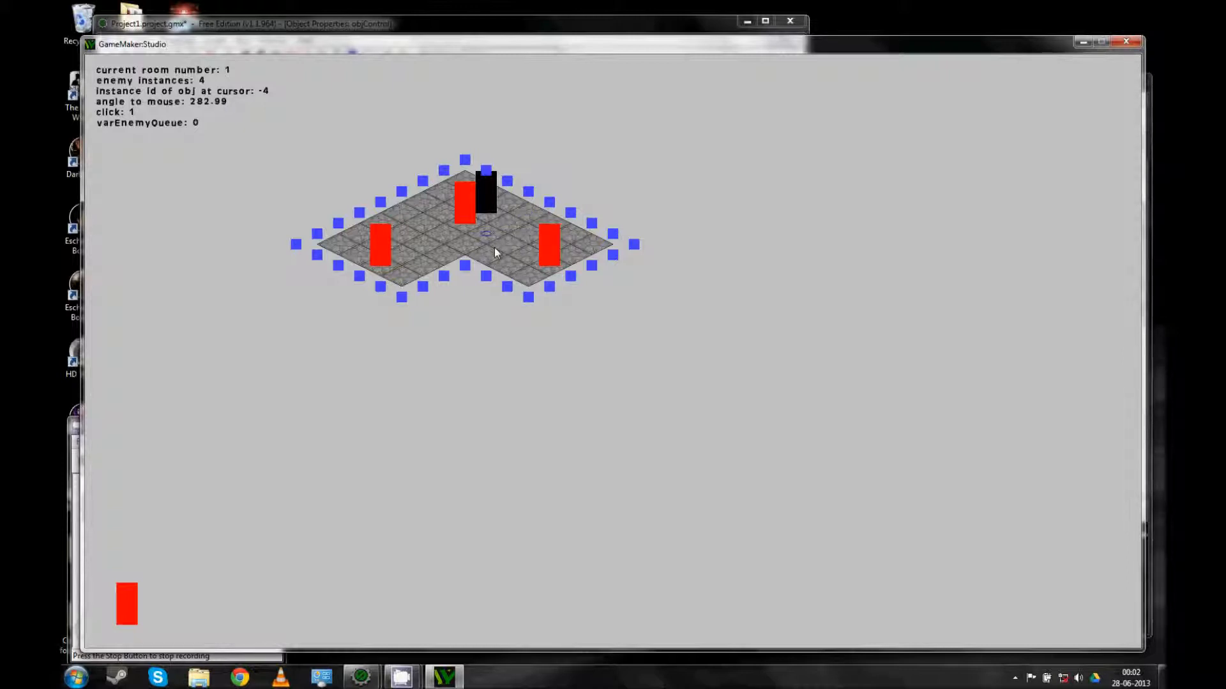
pyautogui.moveTo(490, 245)
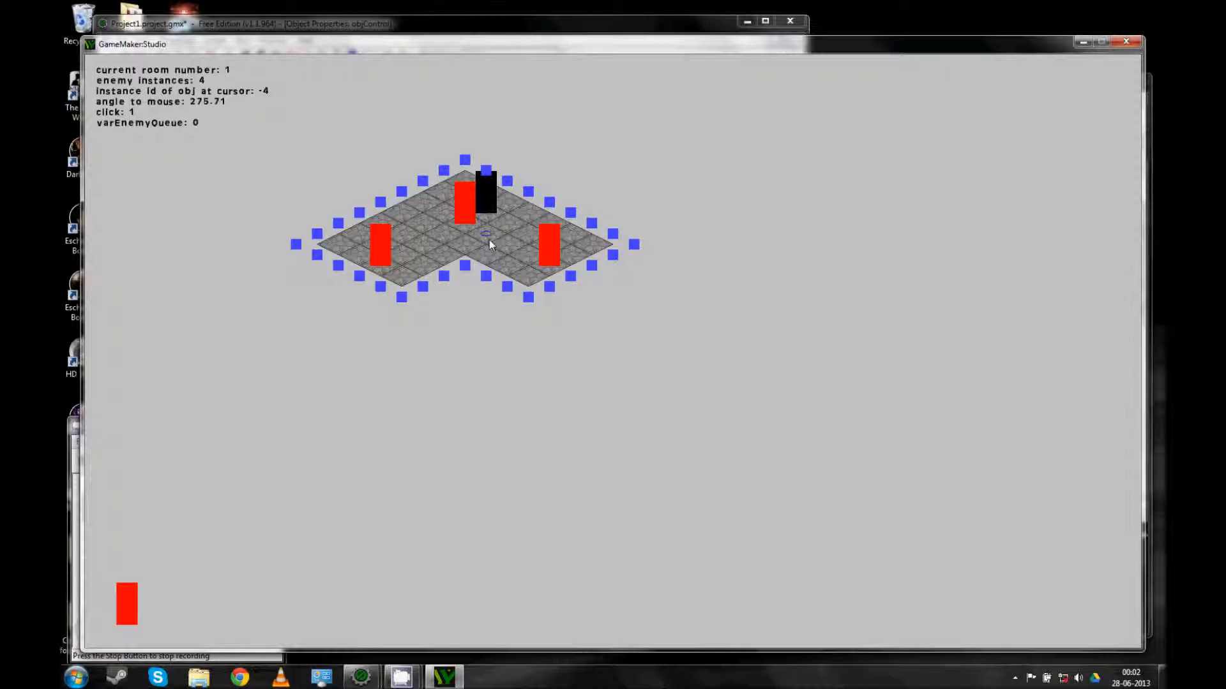
pyautogui.moveTo(516, 214)
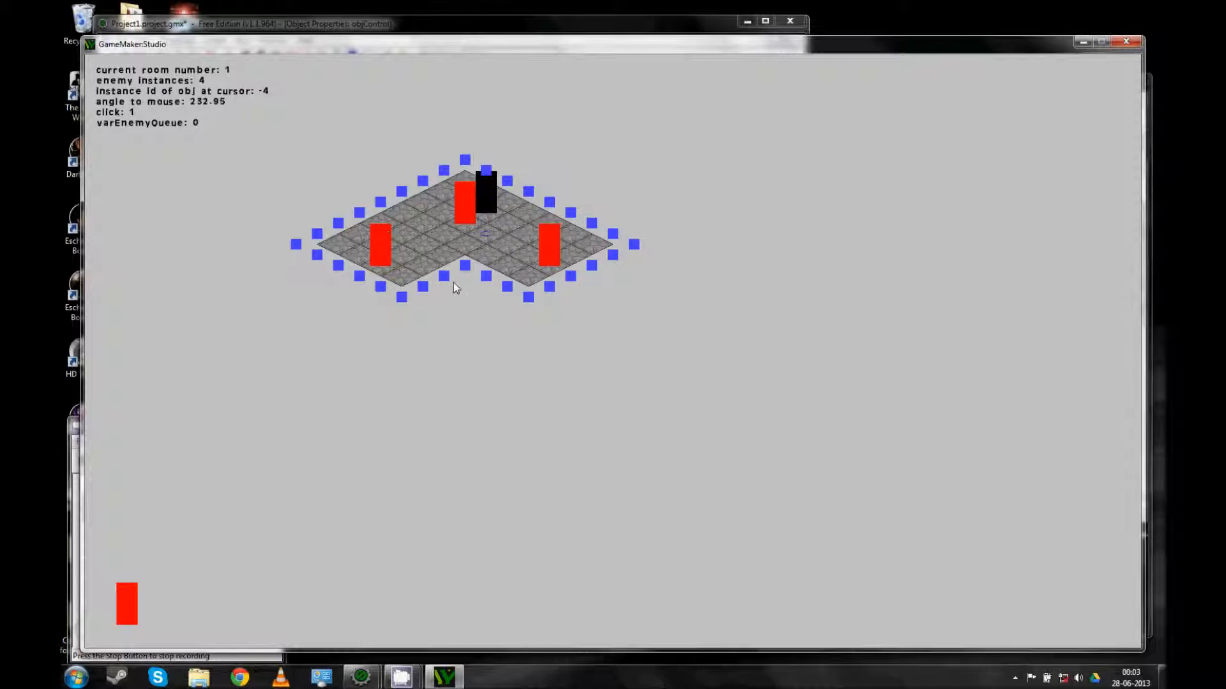
pyautogui.moveTo(457, 180)
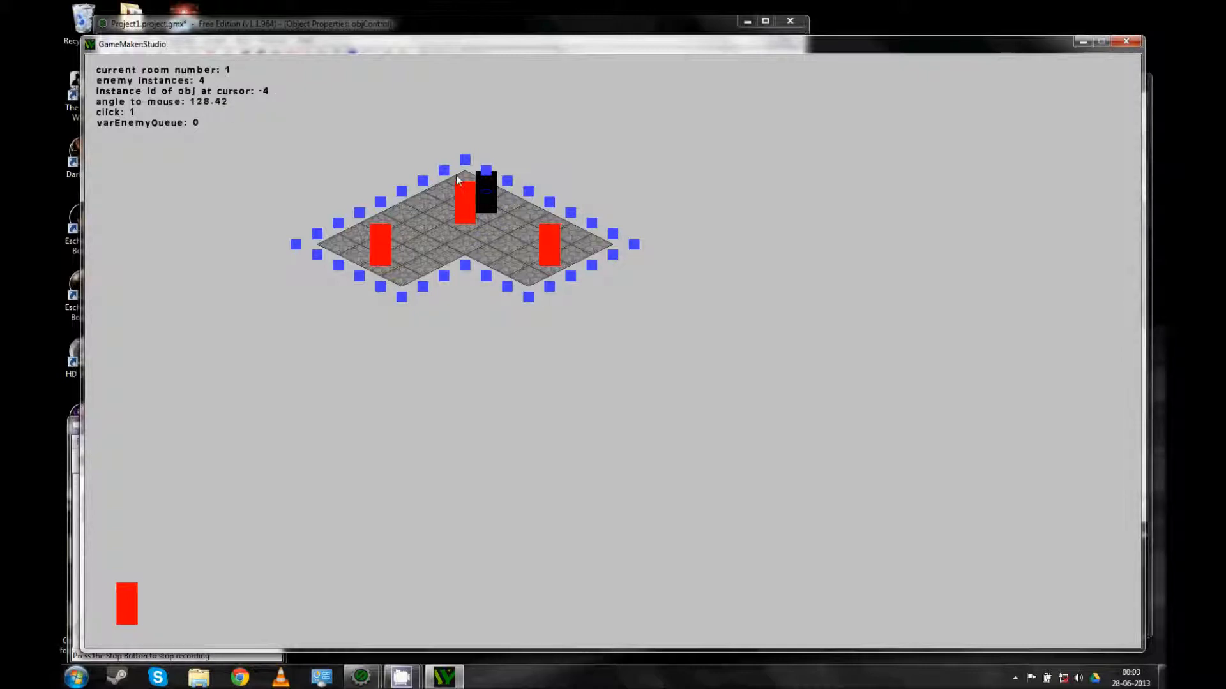
pyautogui.moveTo(485, 336)
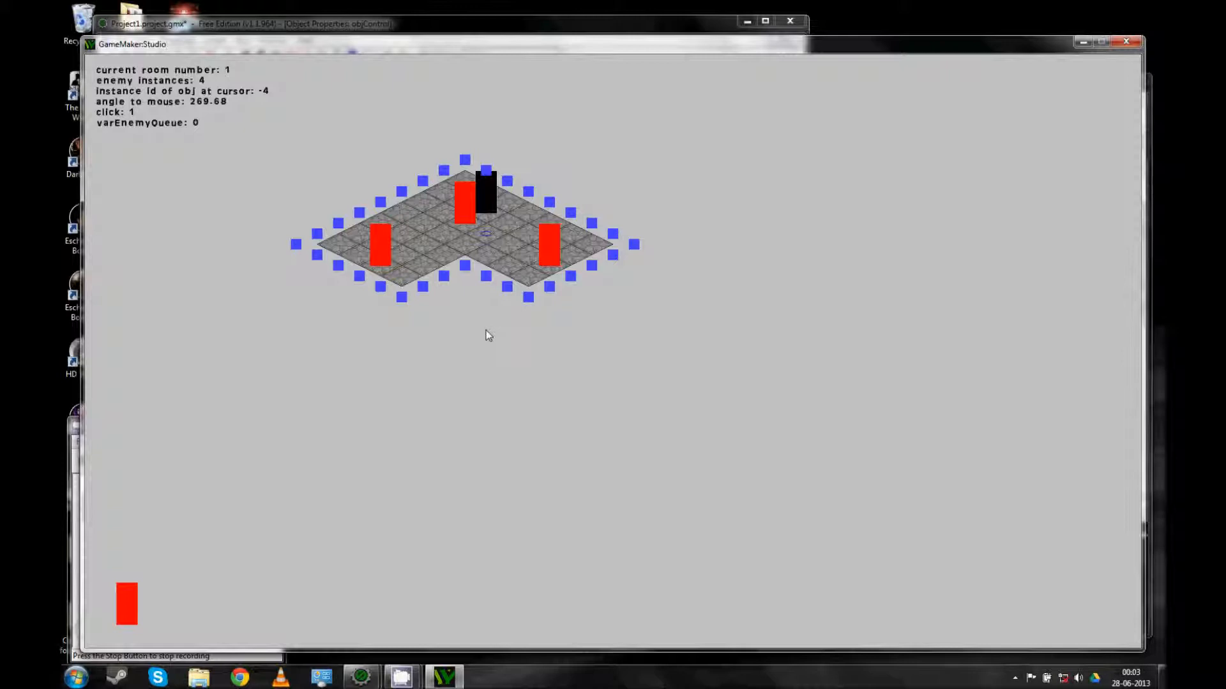
pyautogui.moveTo(622, 358)
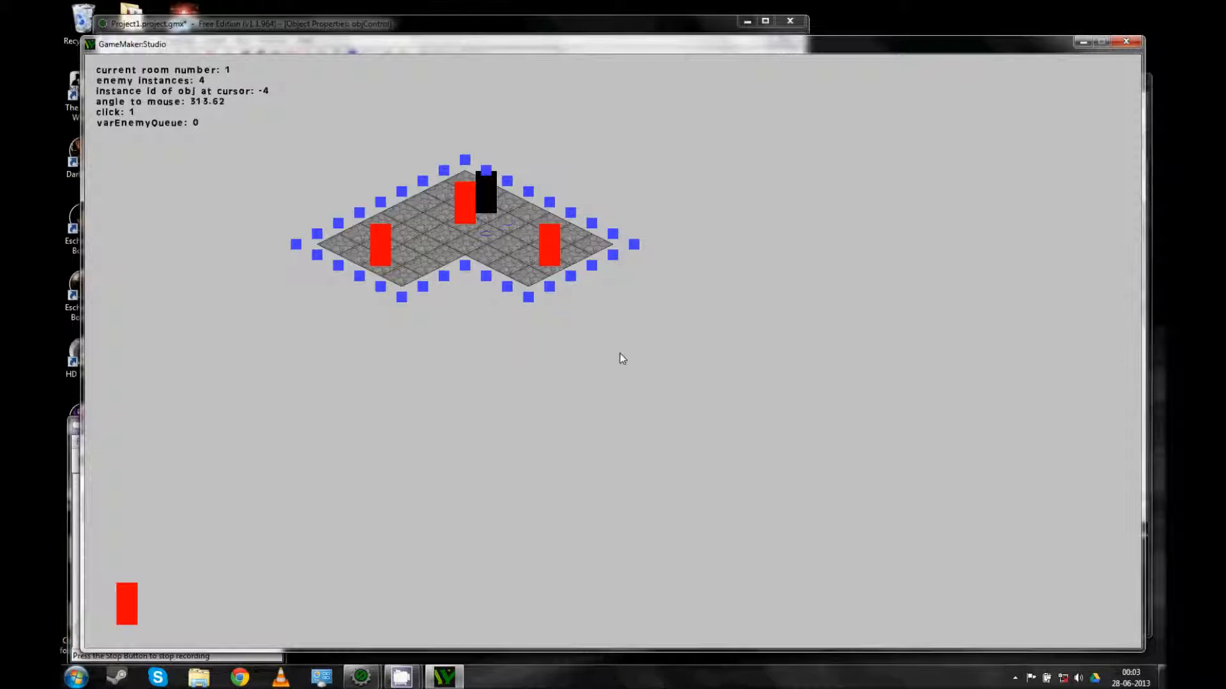
pyautogui.moveTo(590, 314)
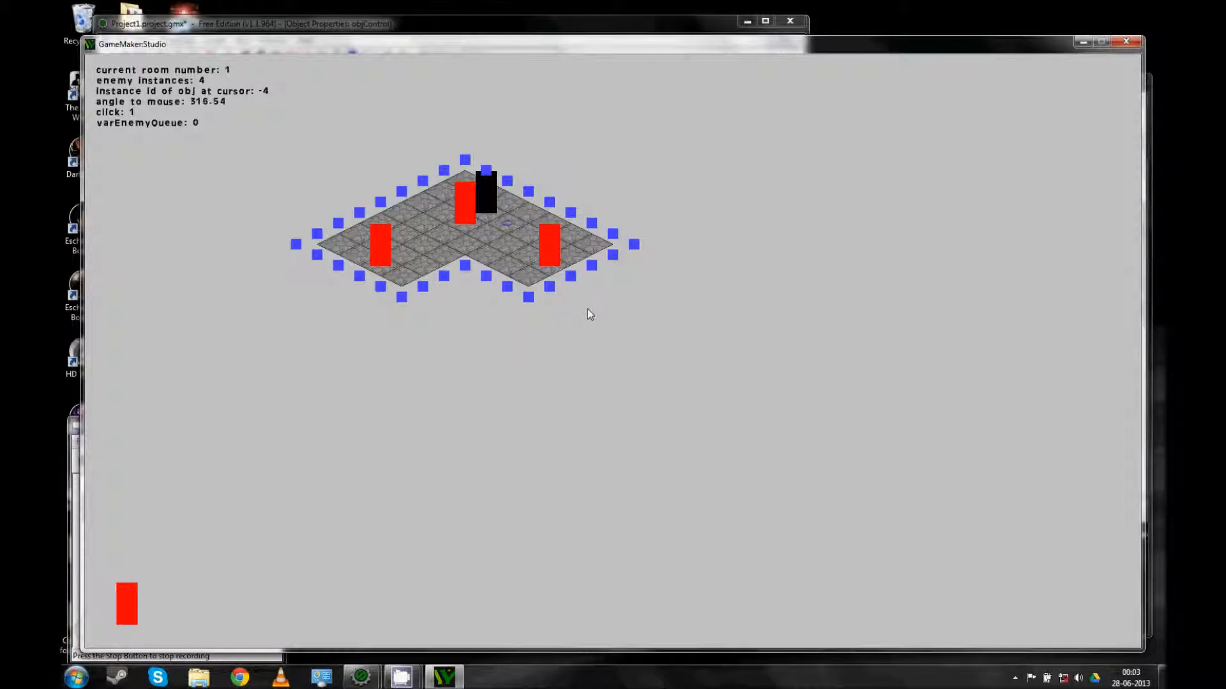
pyautogui.moveTo(587, 323)
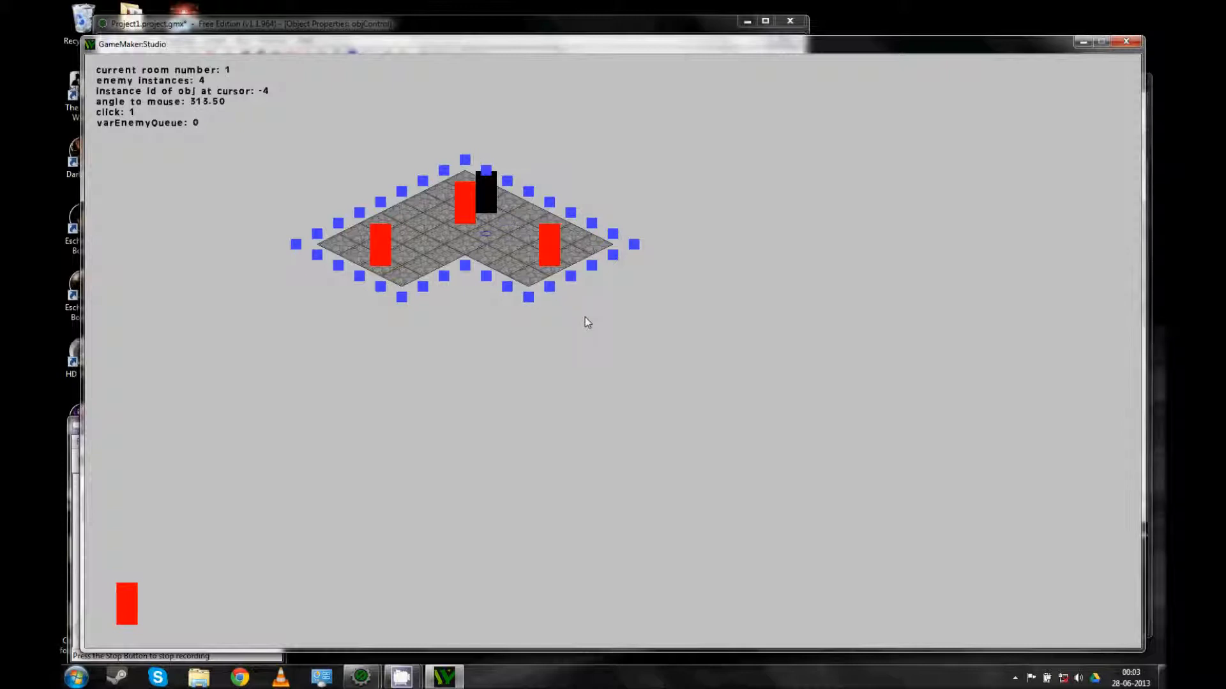
pyautogui.moveTo(591, 319)
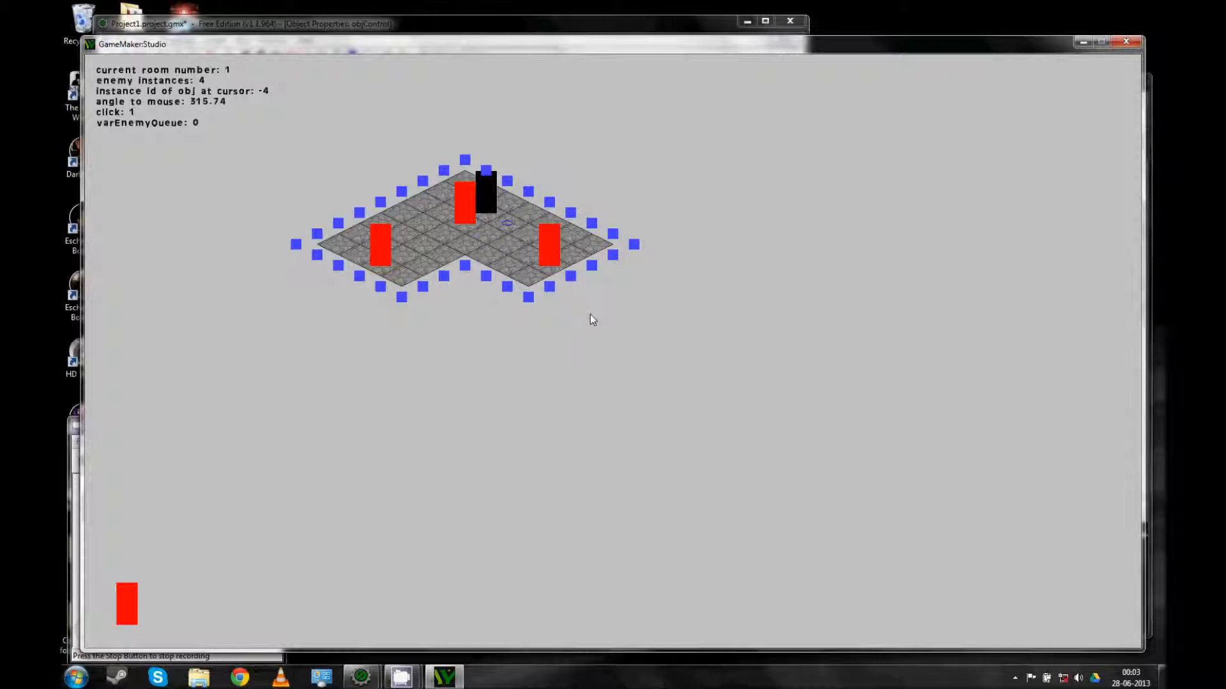
pyautogui.moveTo(626, 291)
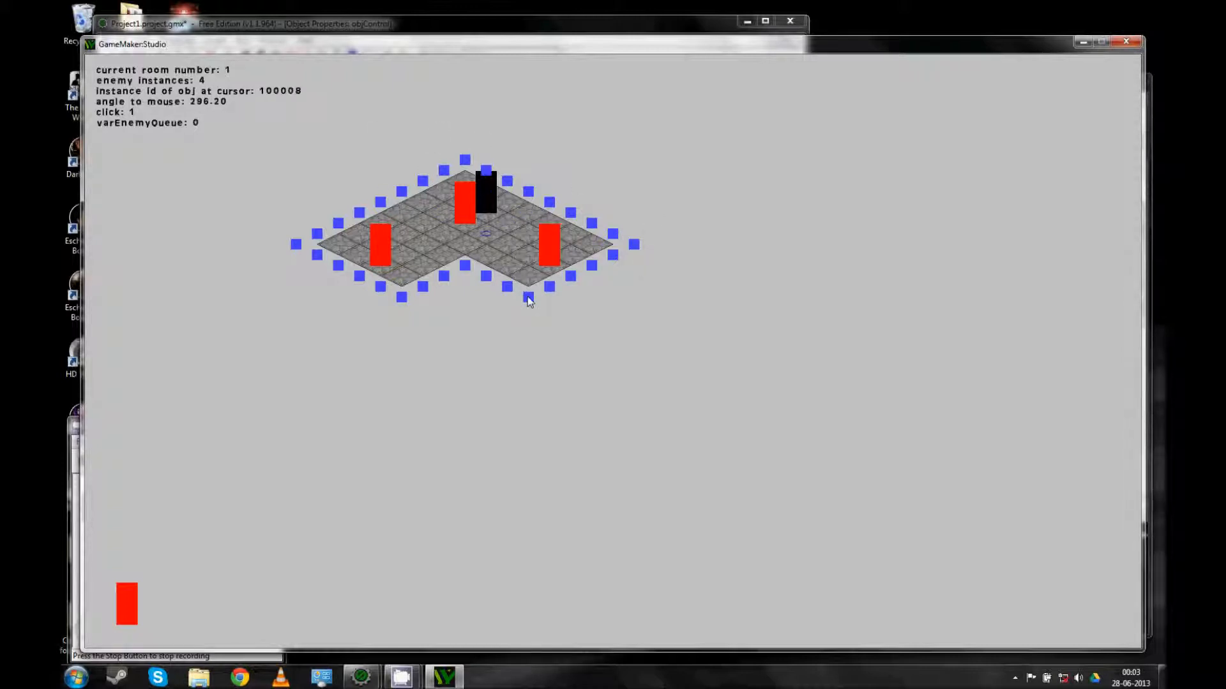
pyautogui.moveTo(523, 320)
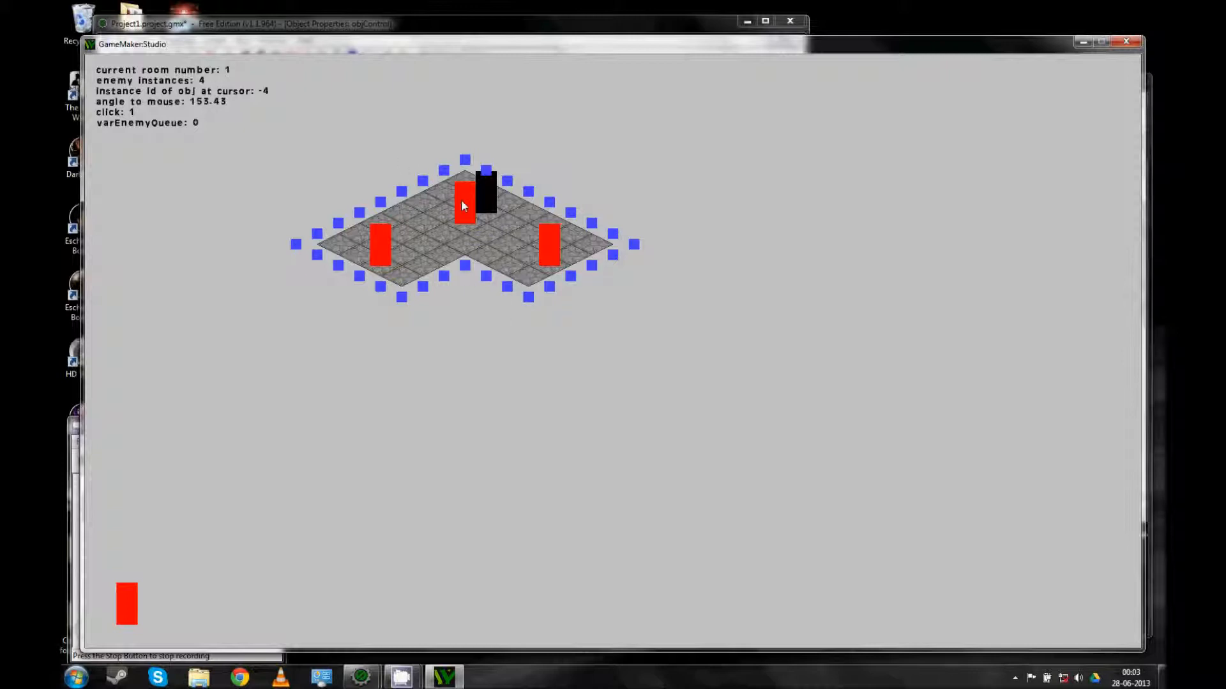
pyautogui.moveTo(466, 204)
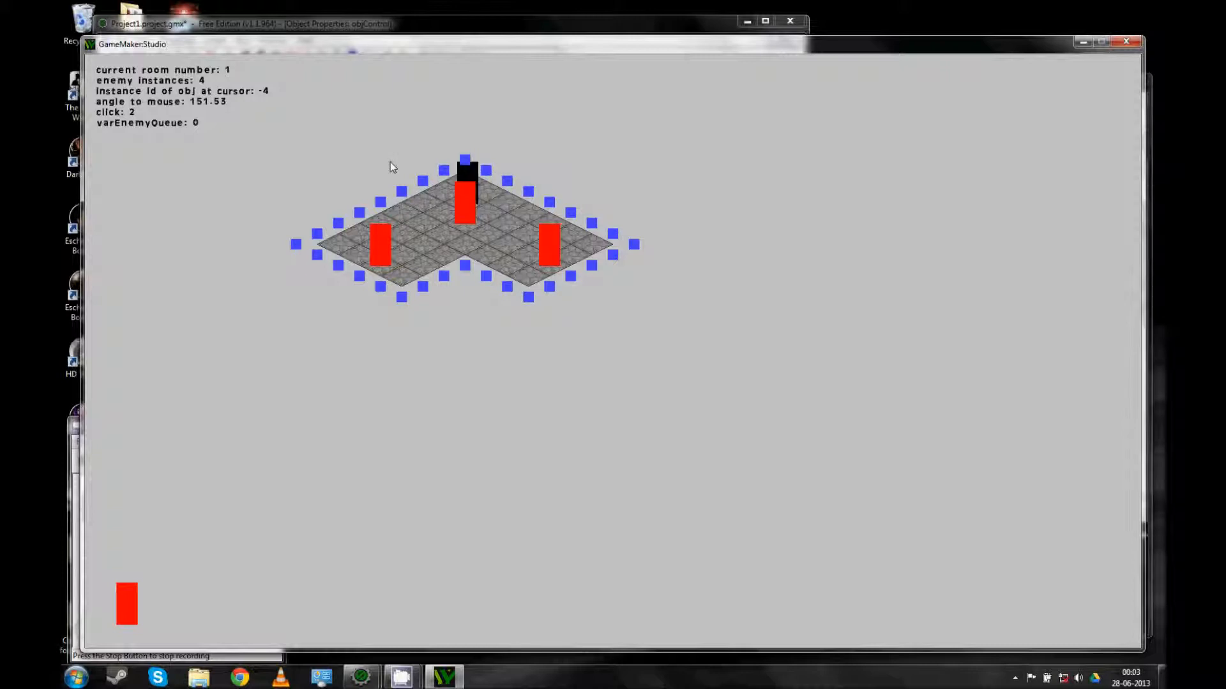
pyautogui.moveTo(376, 260)
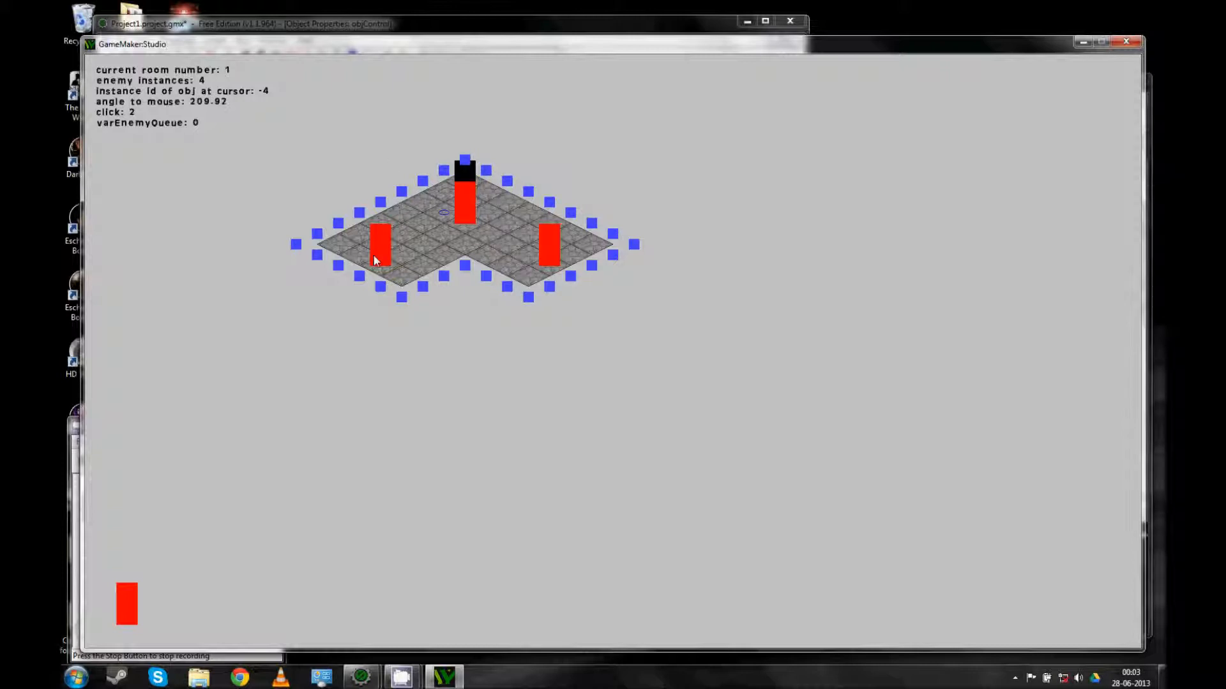
# Step the player three tiles down-left across the grid to the tile beside the left red enemy.
pyautogui.click(398, 249)
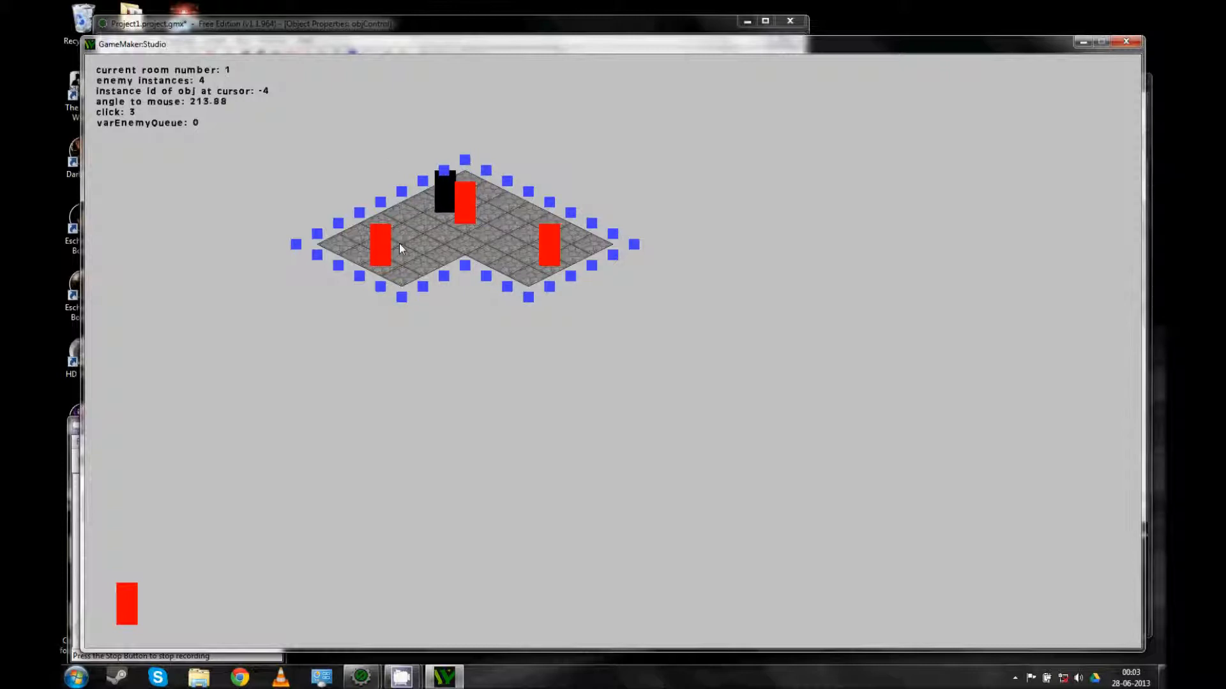
pyautogui.click(420, 271)
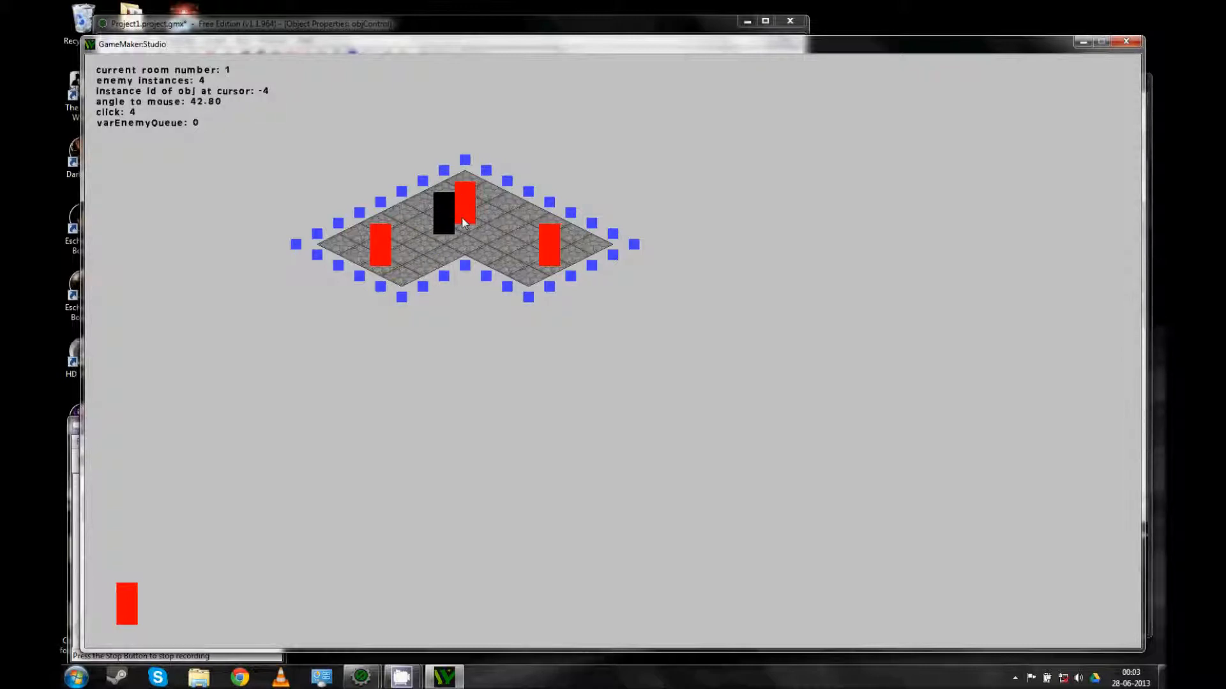
pyautogui.moveTo(438, 154)
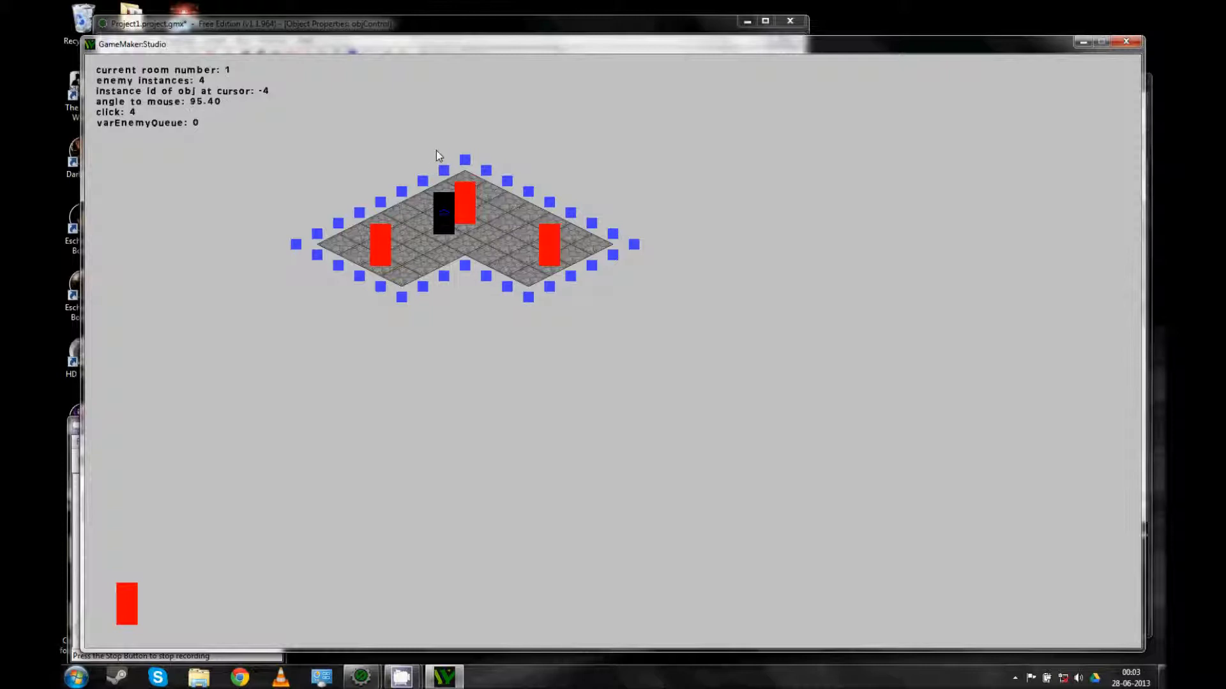
pyautogui.moveTo(440, 148)
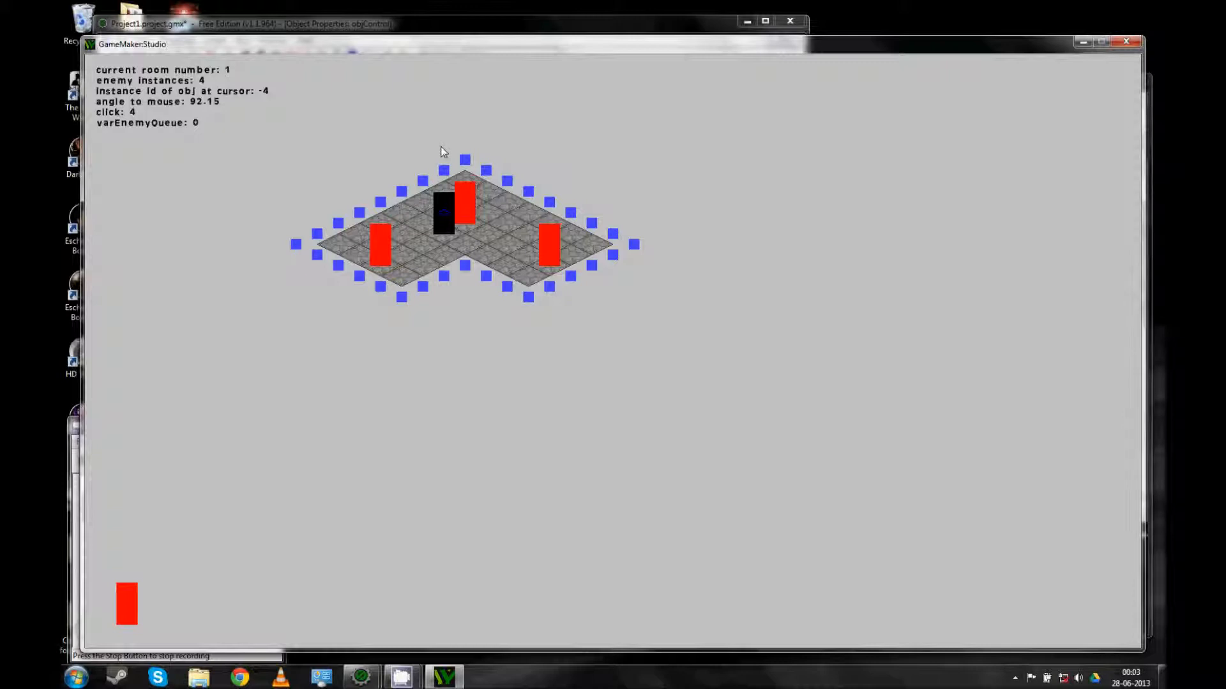
pyautogui.moveTo(434, 173)
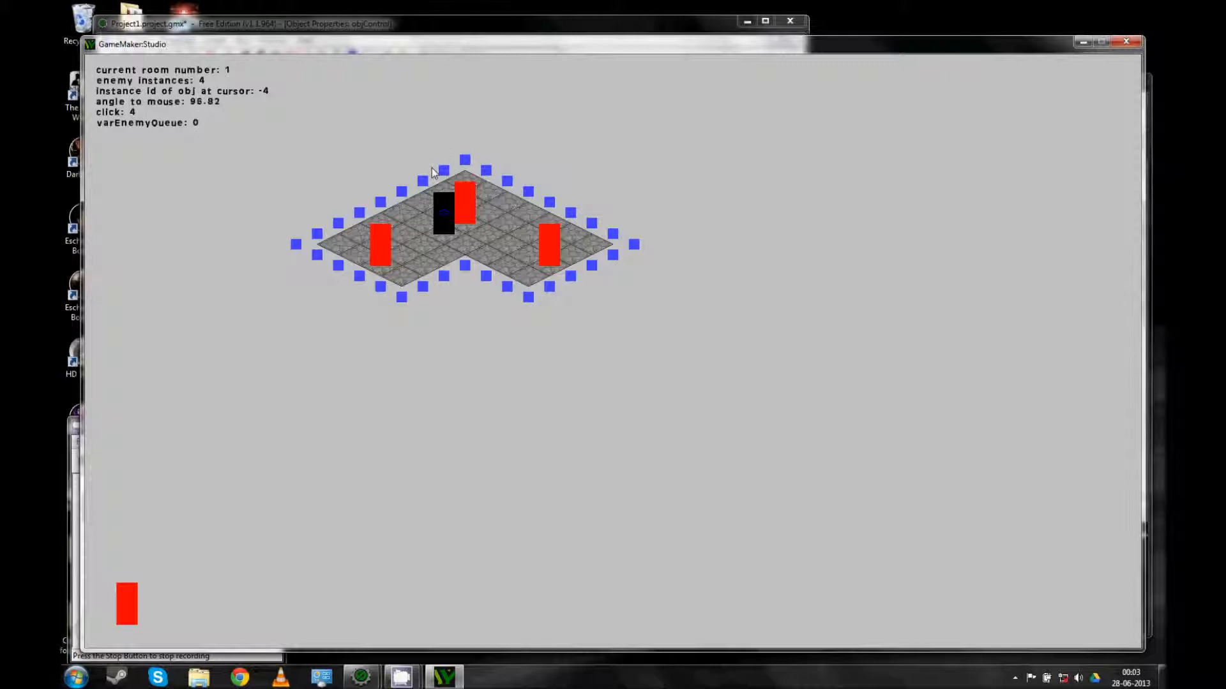
pyautogui.moveTo(469, 228)
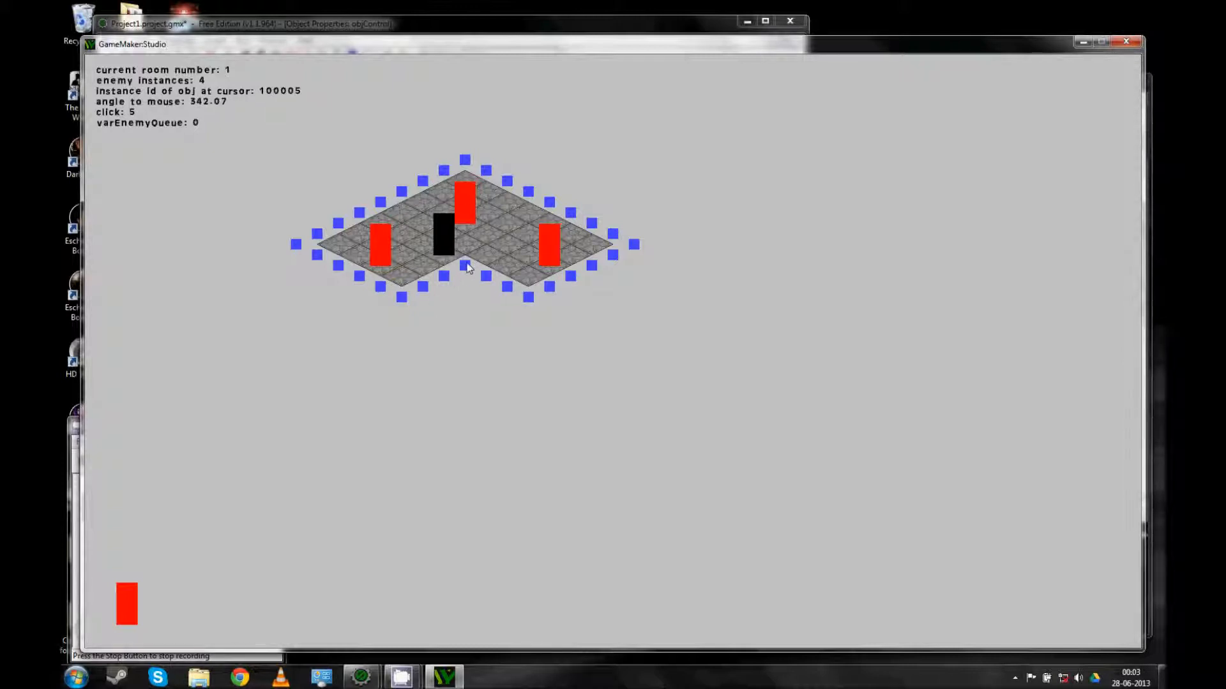
pyautogui.moveTo(347, 314)
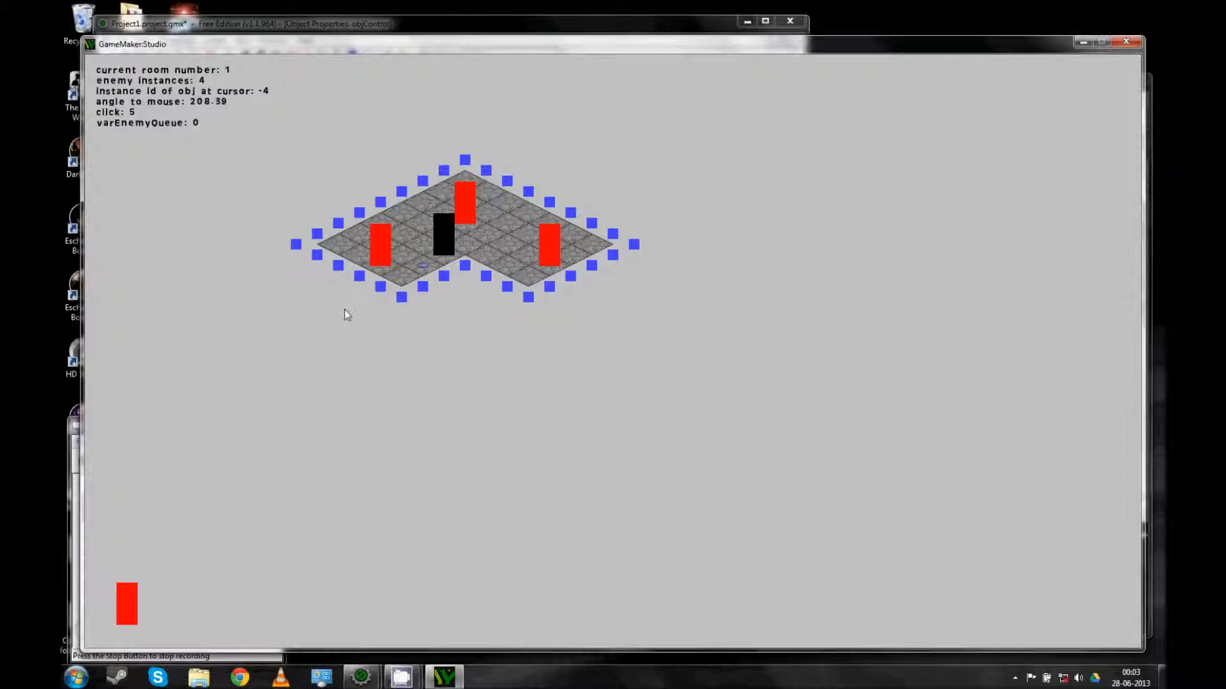
pyautogui.click(426, 294)
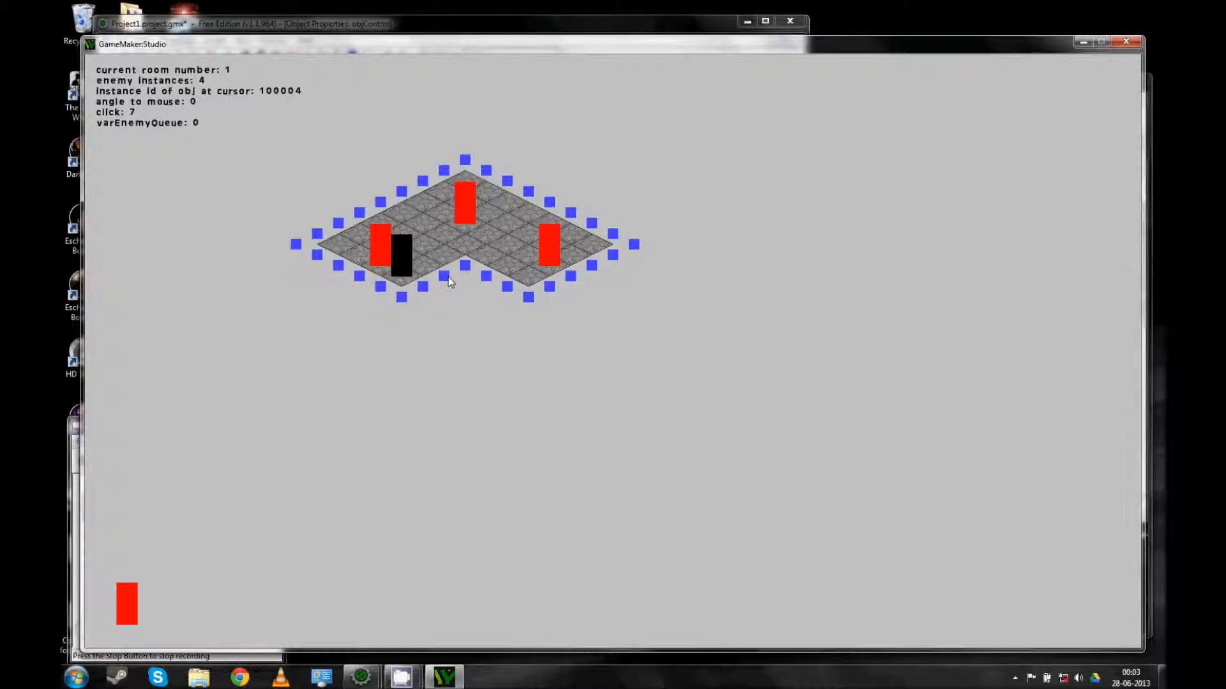
pyautogui.moveTo(1026, 127)
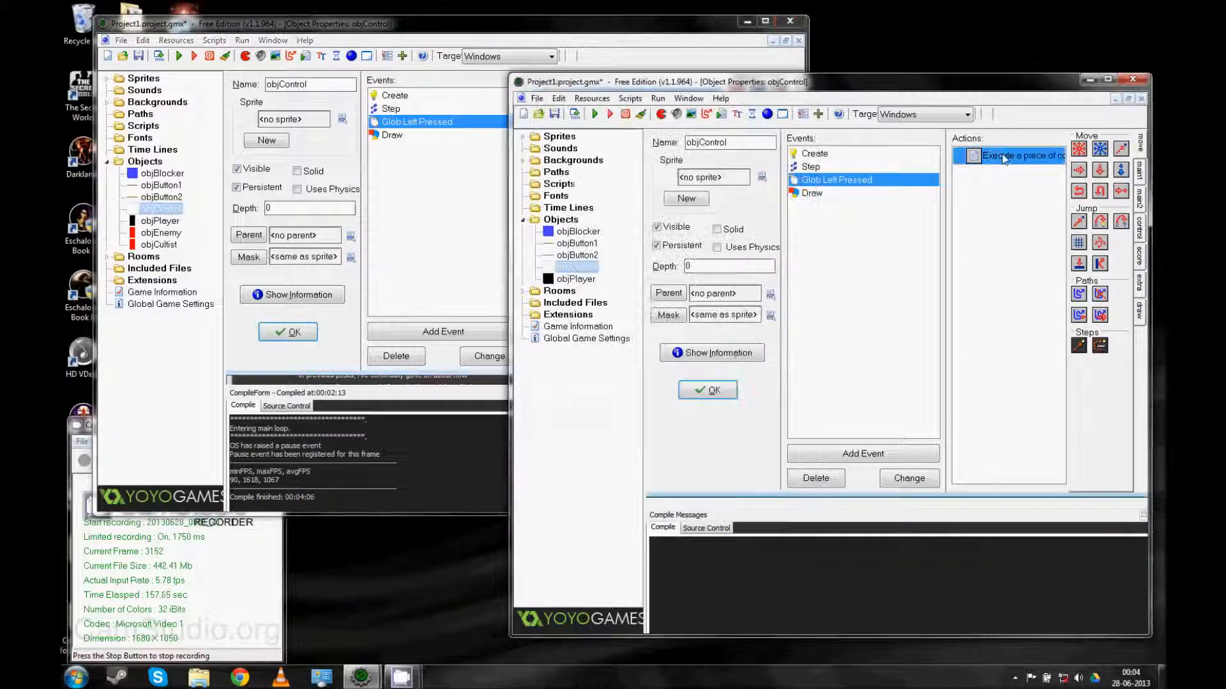
# Review objControl's Glob Left Pressed code that moves the player on click.
pyautogui.doubleClick(1017, 156)
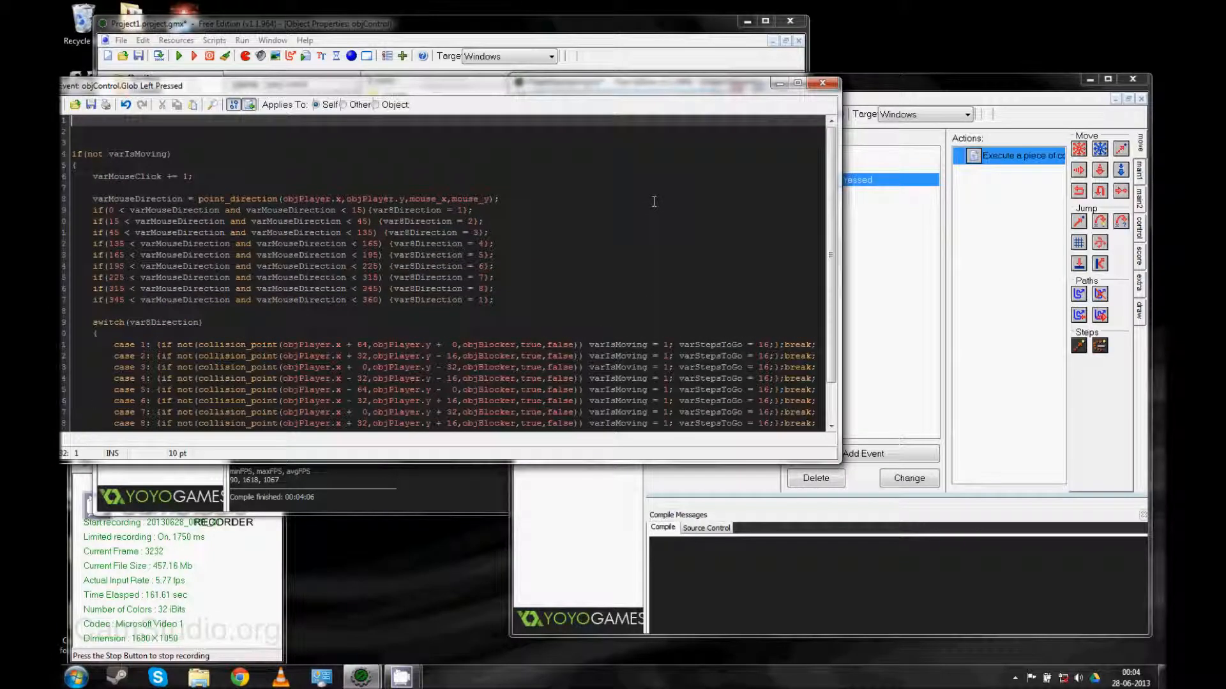
pyautogui.scroll(-3)
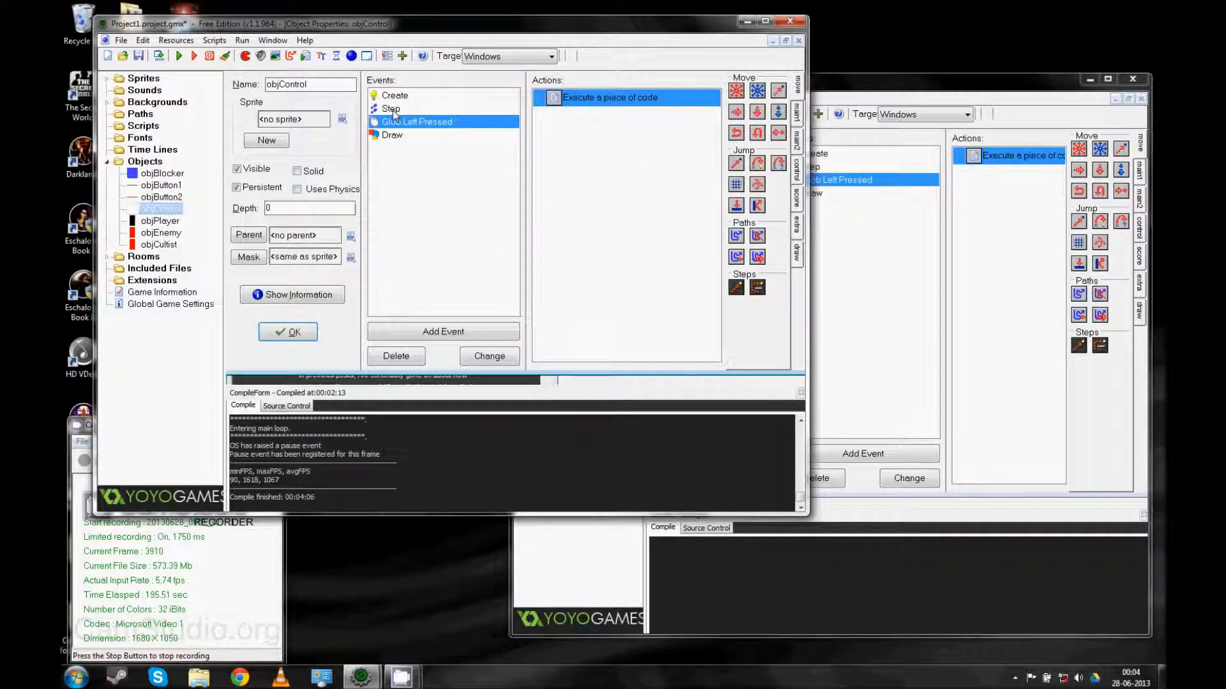
# Read objControl's Step event code from the selector positions down to the direction-based player movement cases.
pyautogui.click(391, 109)
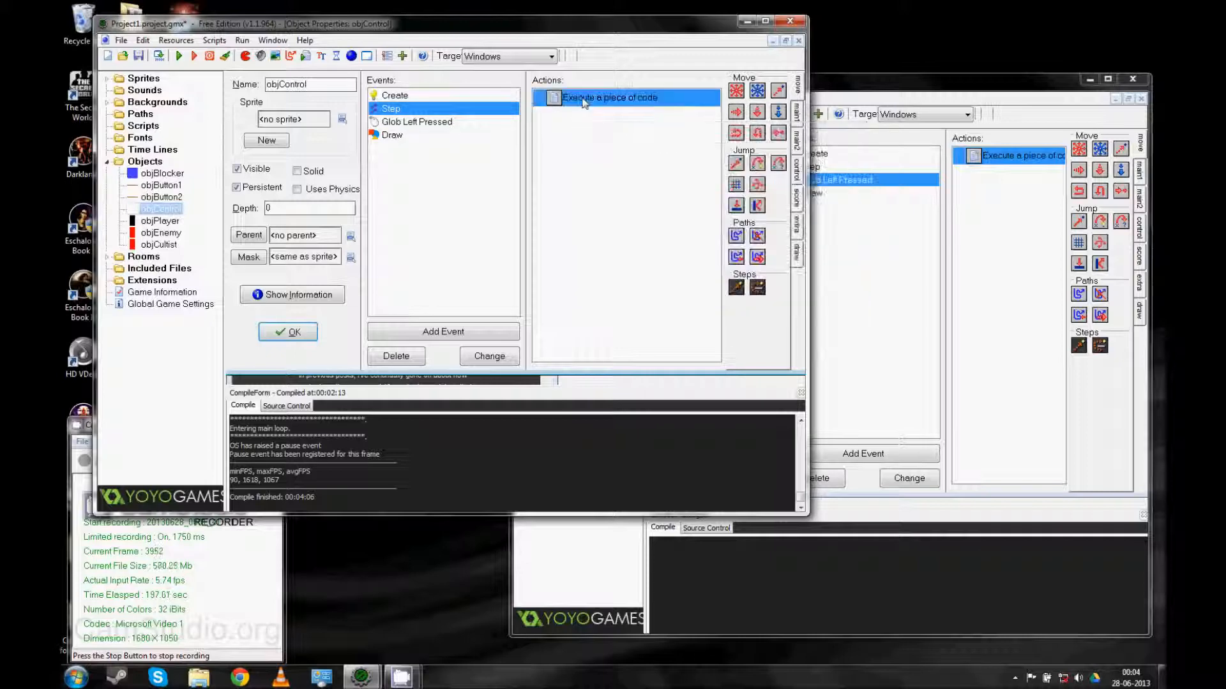
pyautogui.doubleClick(611, 97)
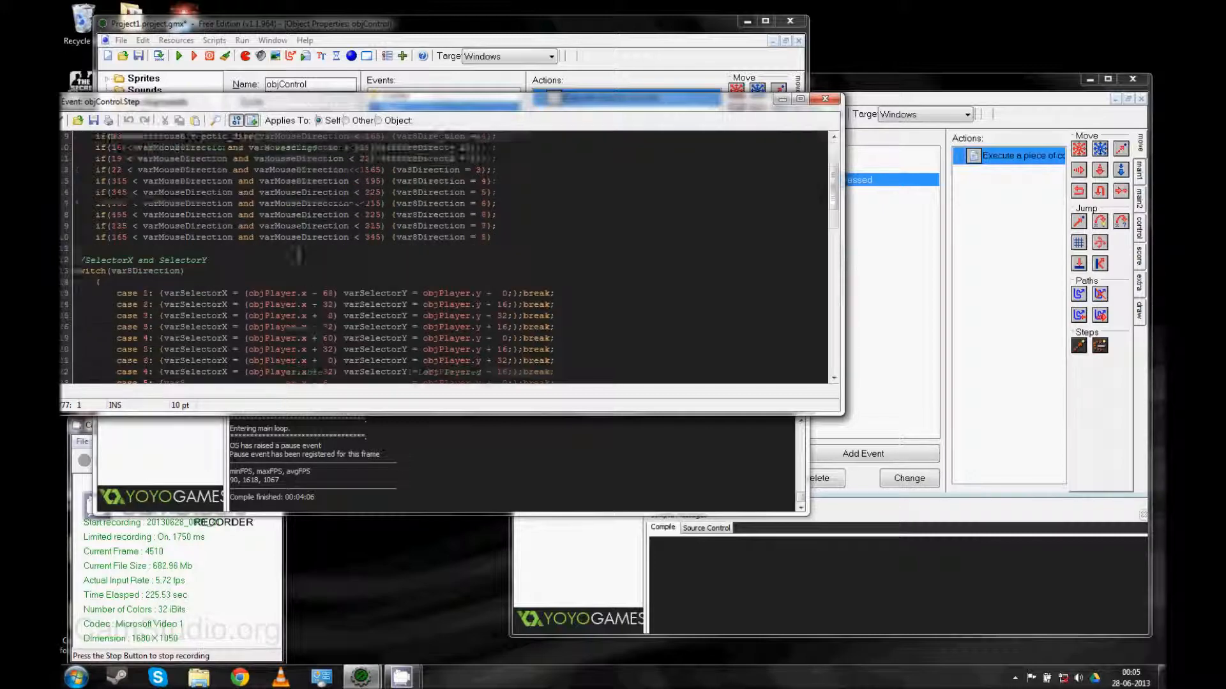
pyautogui.scroll(-3)
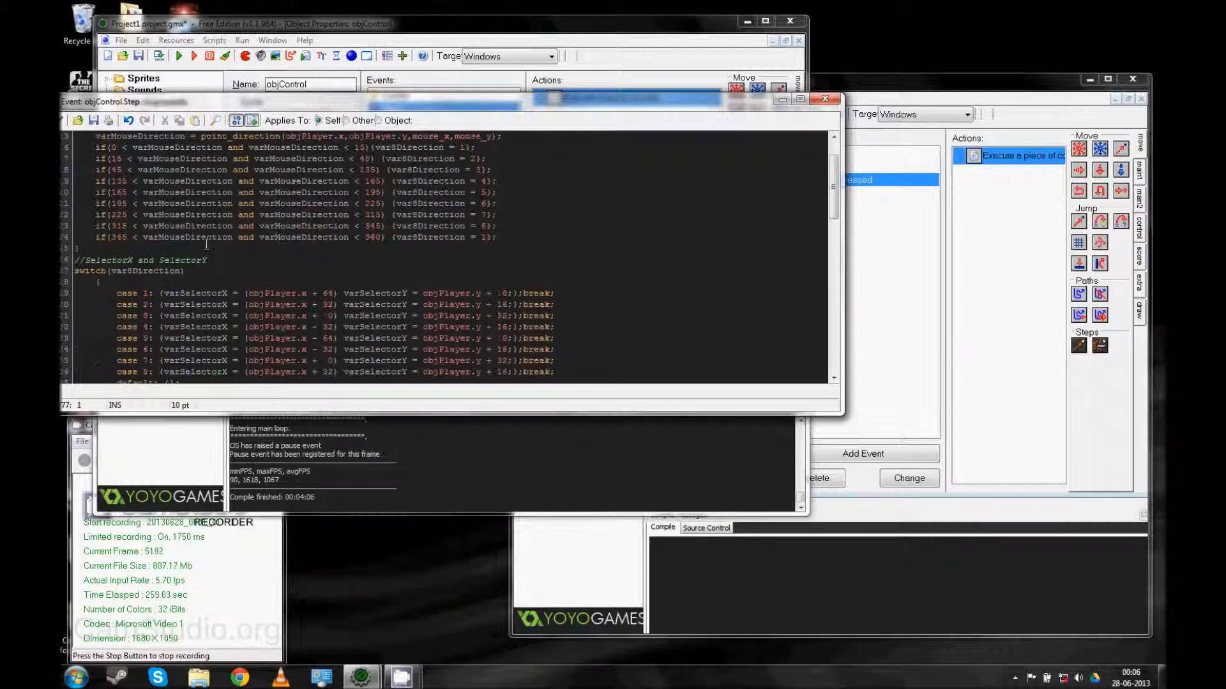
pyautogui.scroll(-3)
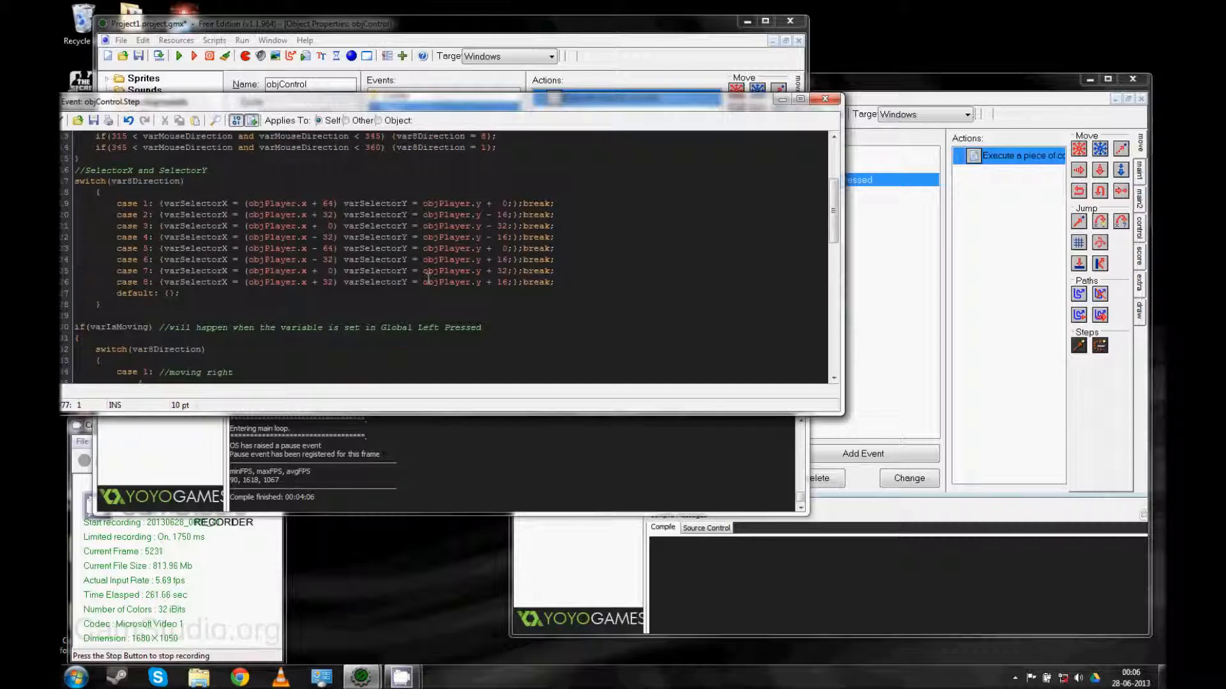
pyautogui.scroll(-3)
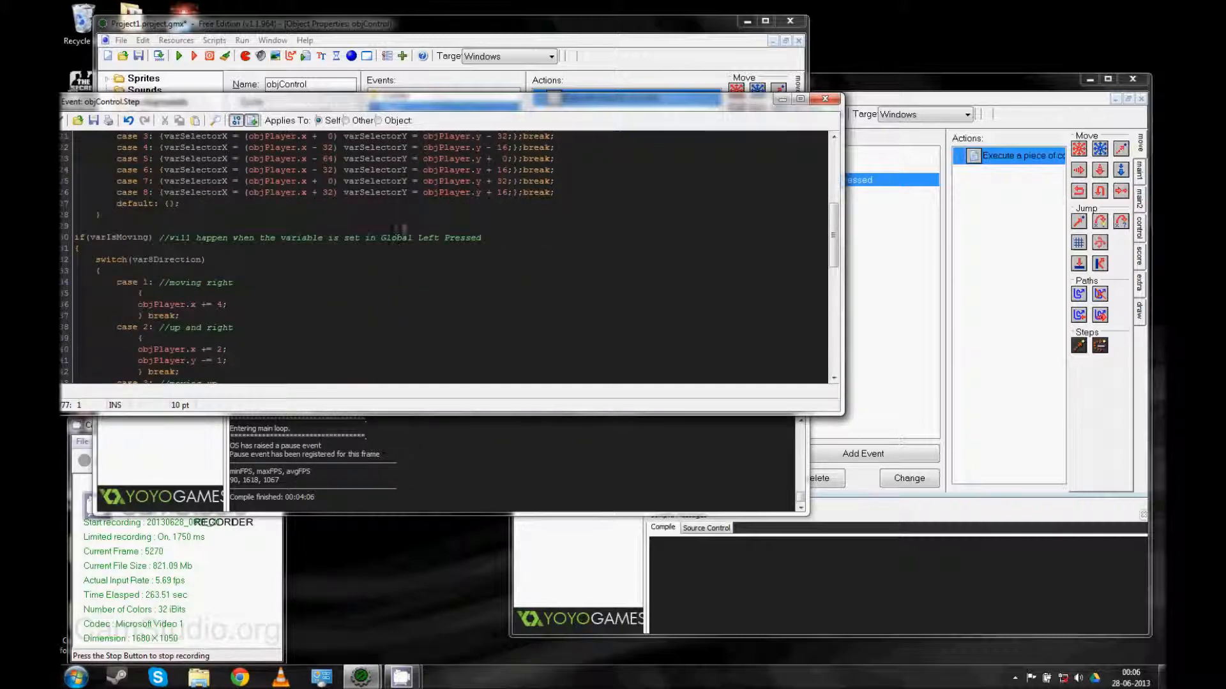
pyautogui.scroll(-3)
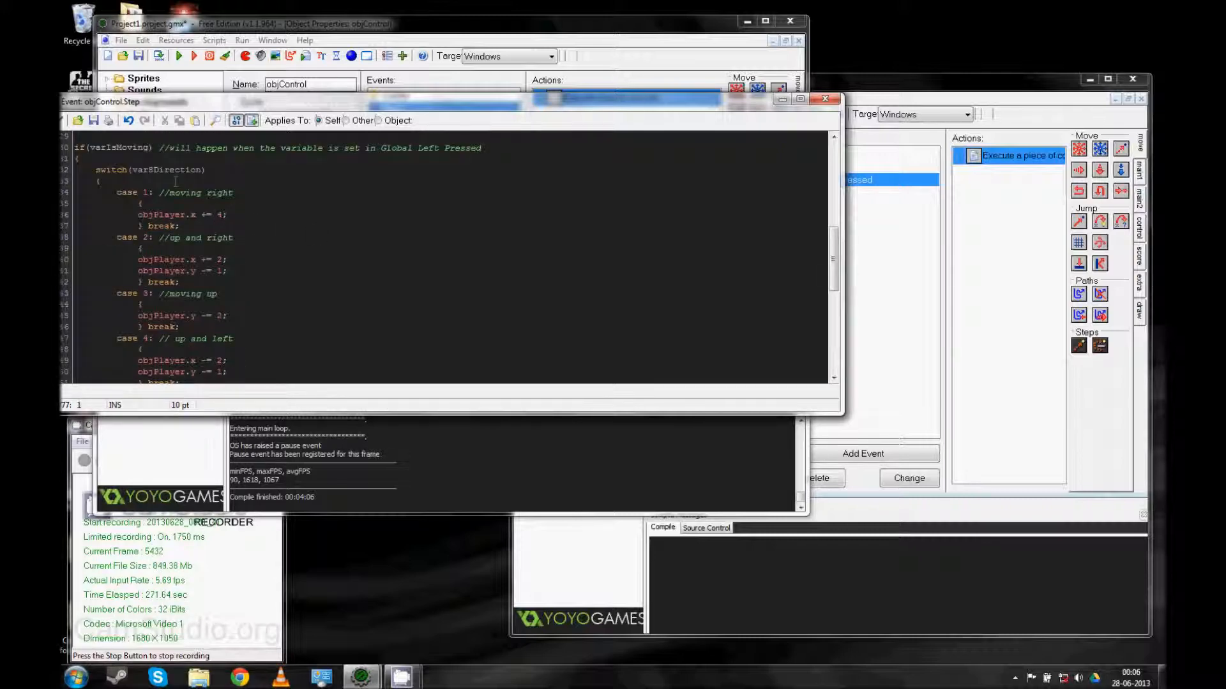
pyautogui.scroll(-3)
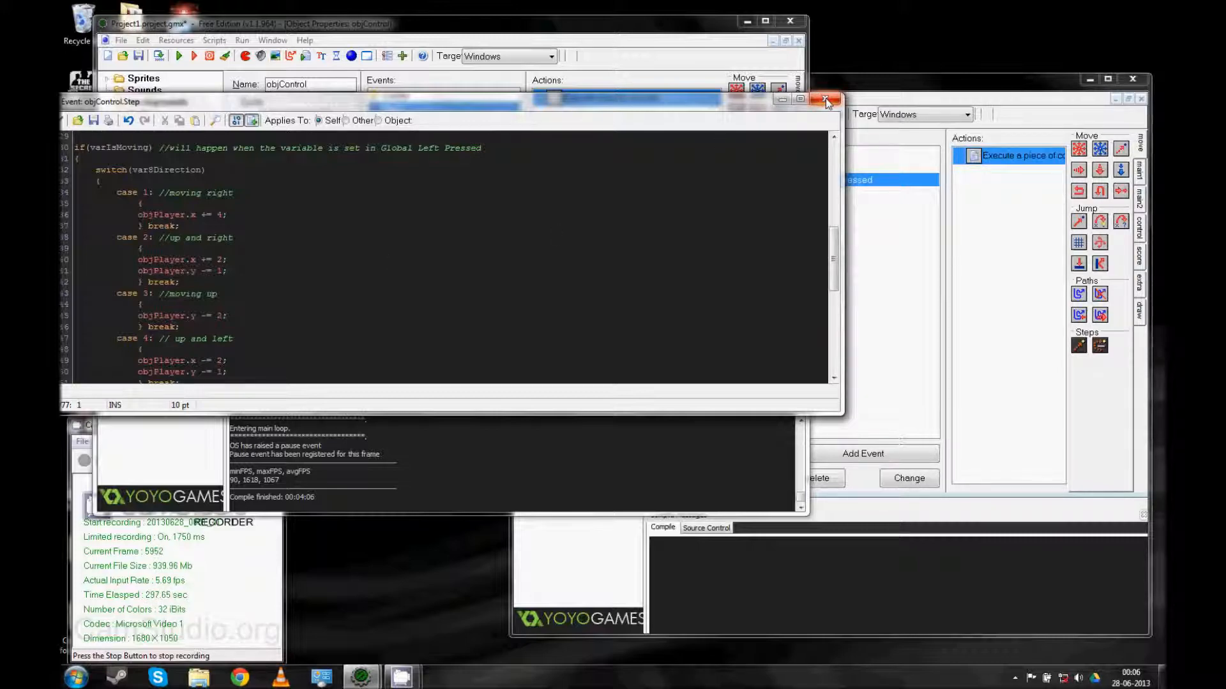
pyautogui.moveTo(826, 102)
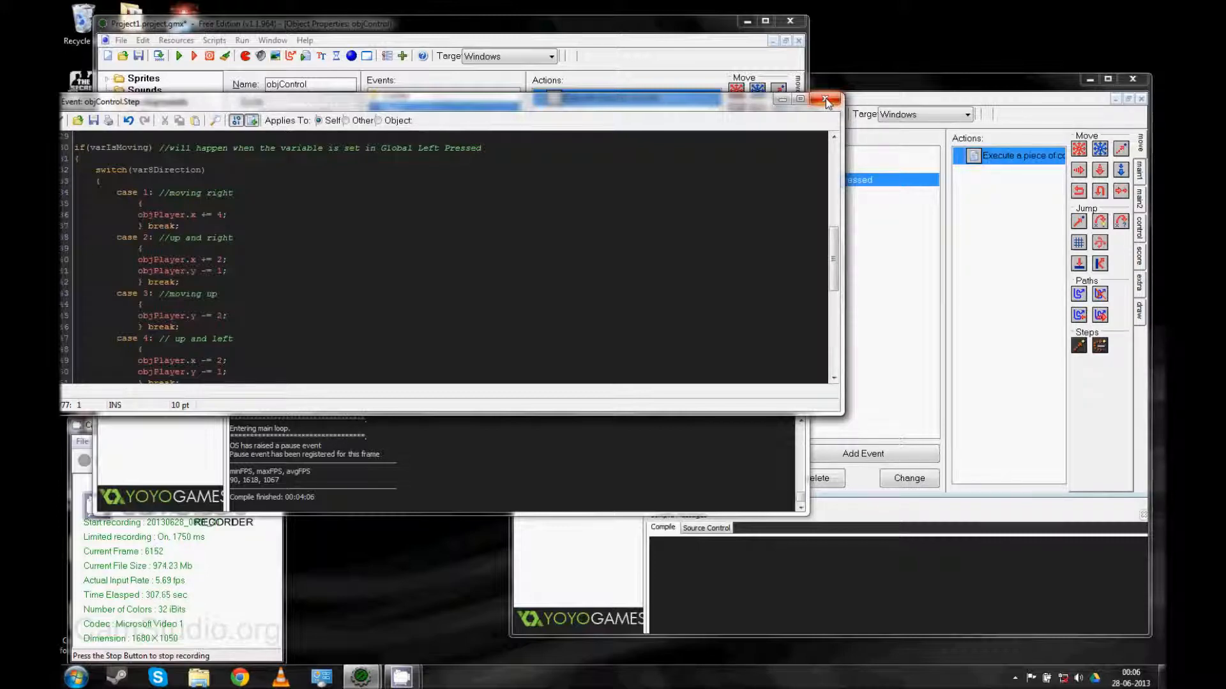
# Switch from the Step code to objControl's Draw event code with its debug text and selector drawing.
pyautogui.click(826, 100)
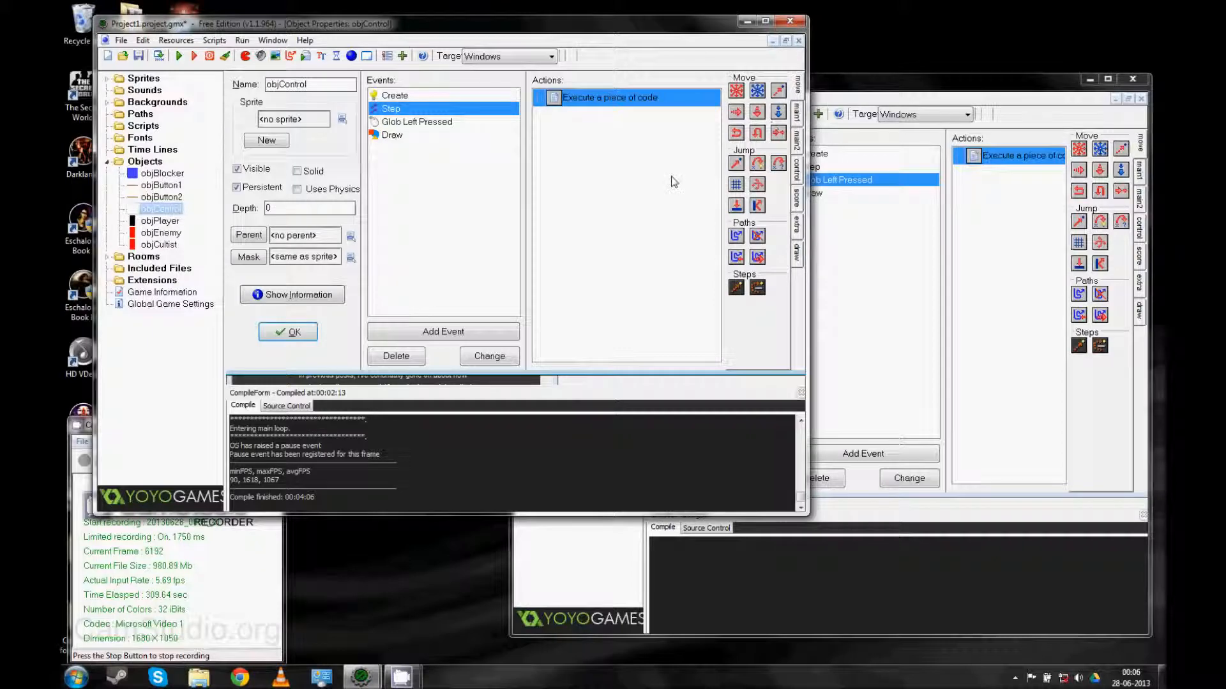
pyautogui.click(390, 134)
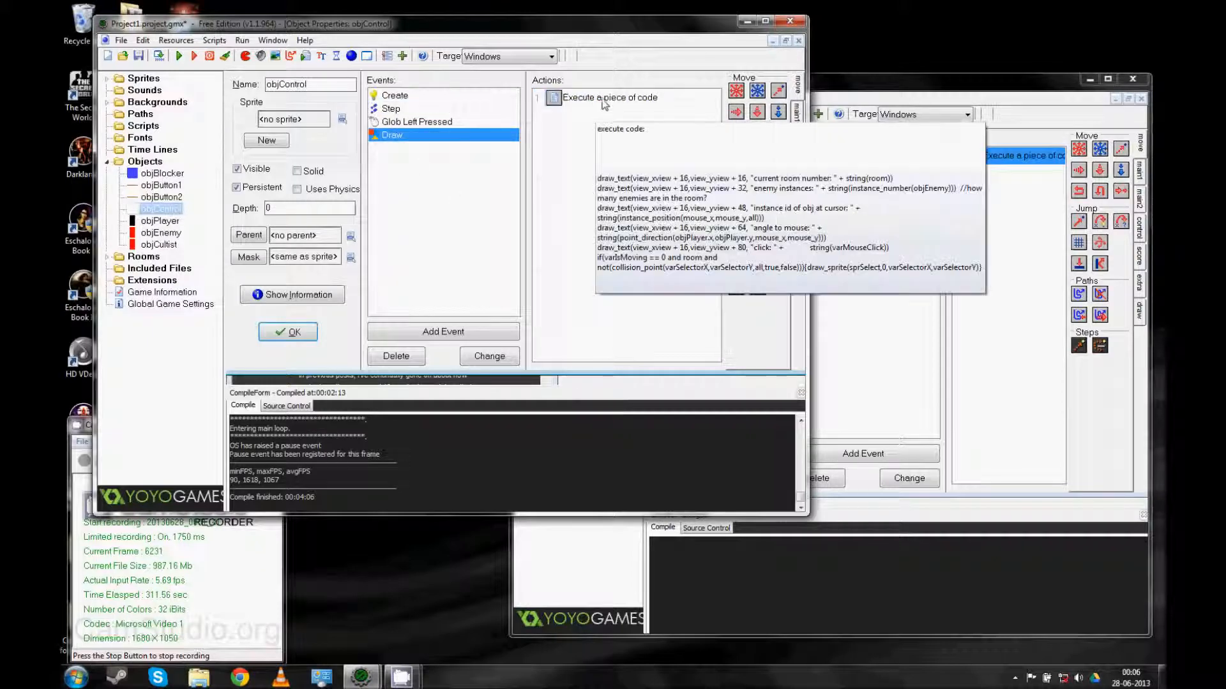
pyautogui.doubleClick(615, 97)
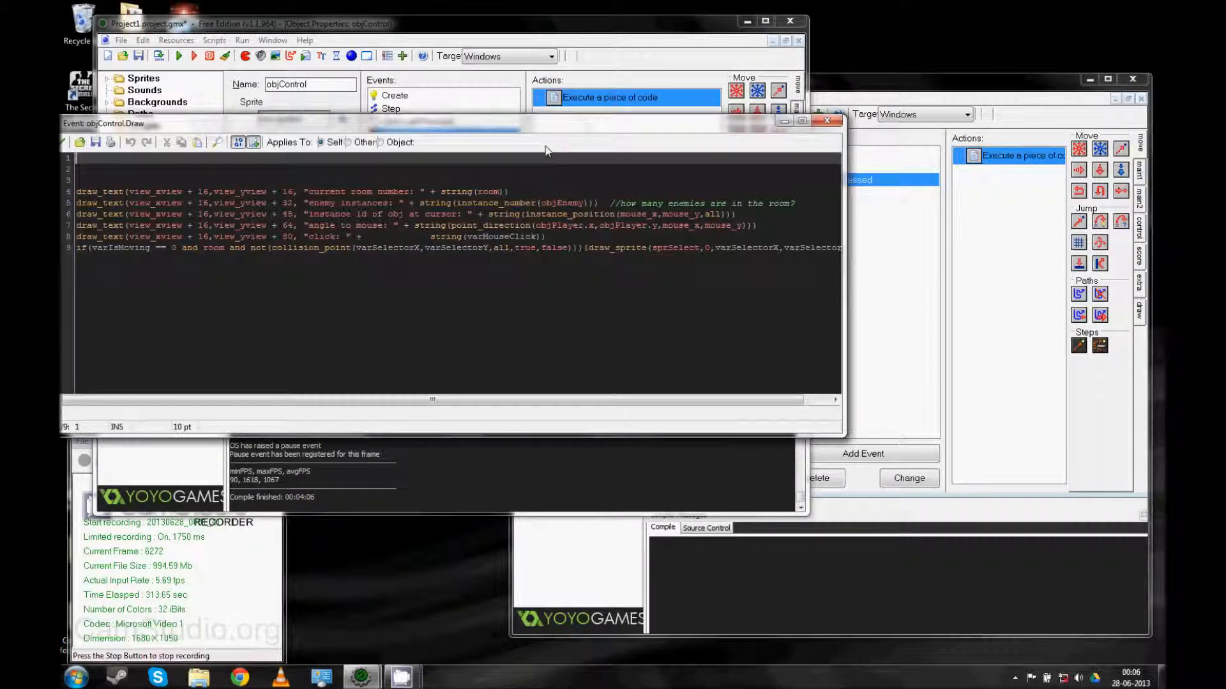